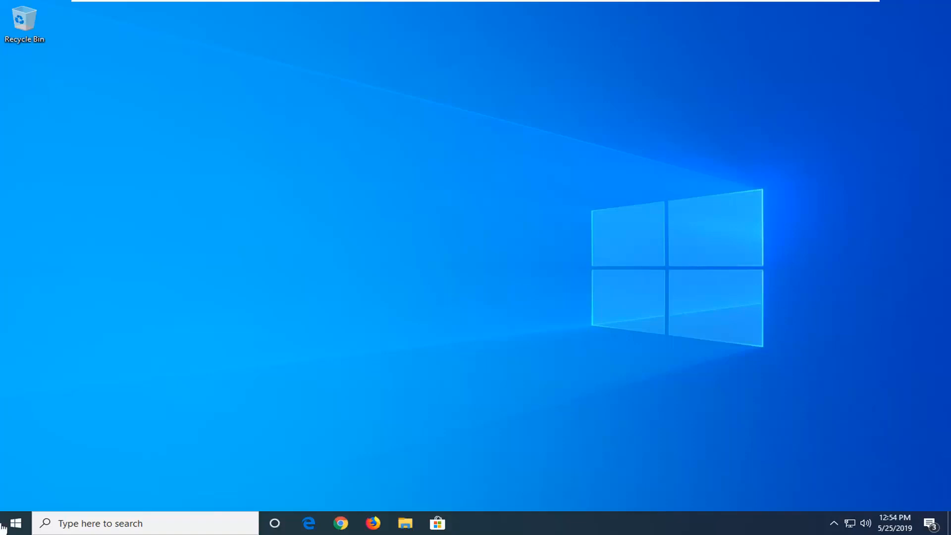
# Step: From the Start menu, search for 'windows powershell'
pyautogui.click(16, 524)
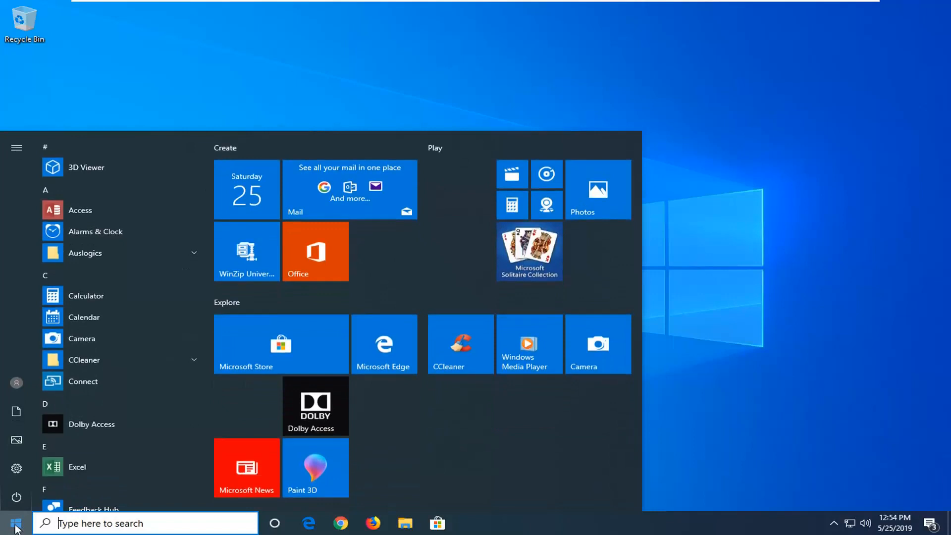
pyautogui.write('windows powershell')
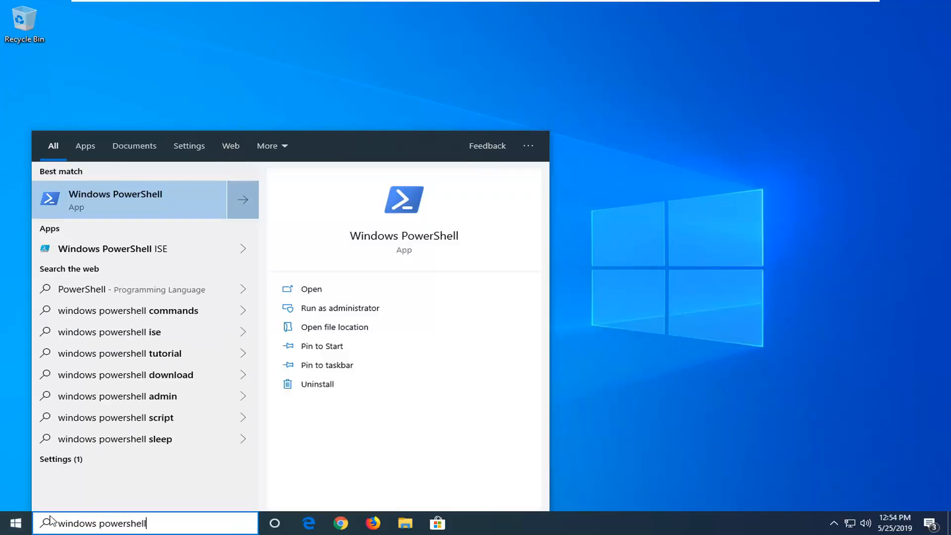
pyautogui.moveTo(81, 212)
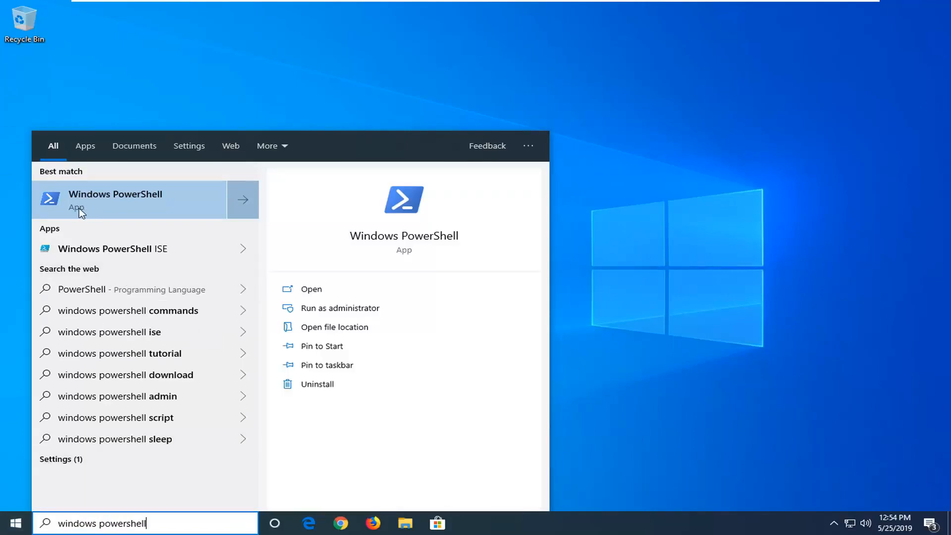
# Step: Run Windows PowerShell as administrator and approve the User Account Control prompt
pyautogui.rightClick(81, 200)
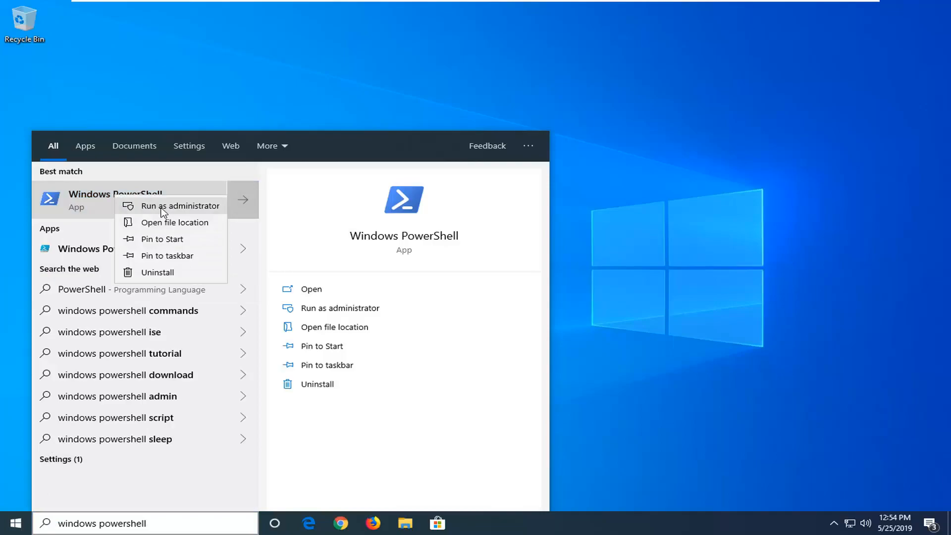
pyautogui.click(181, 206)
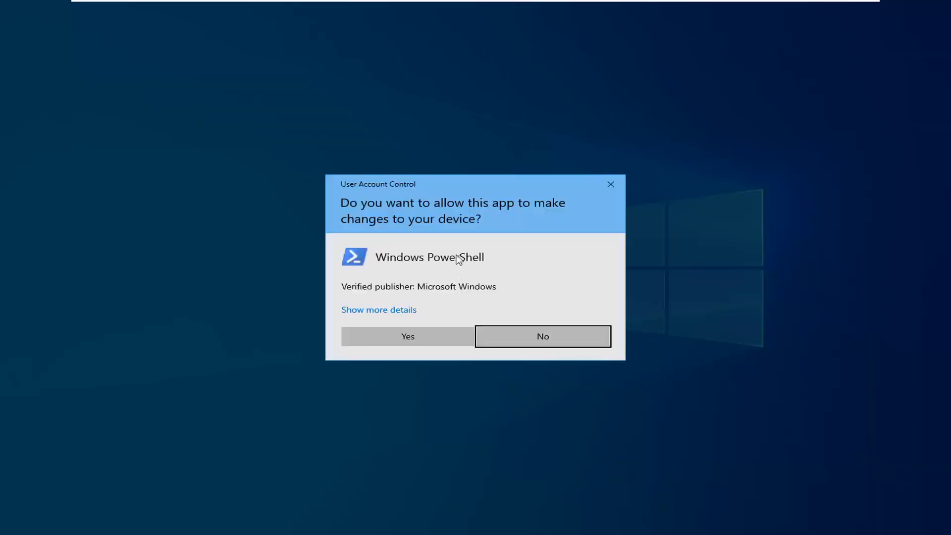
pyautogui.click(543, 337)
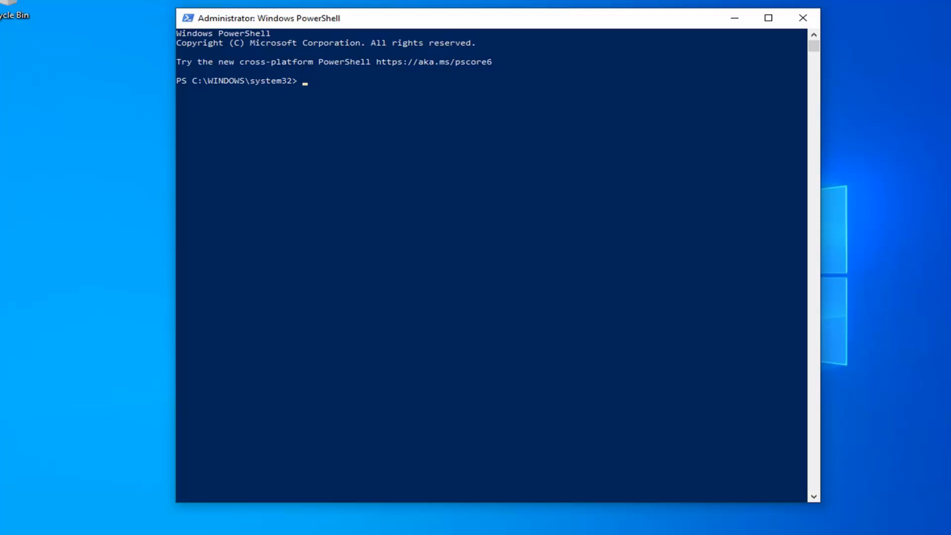
pyautogui.moveTo(459, 28)
pyautogui.write('Get-ExecutionPolicy -List')
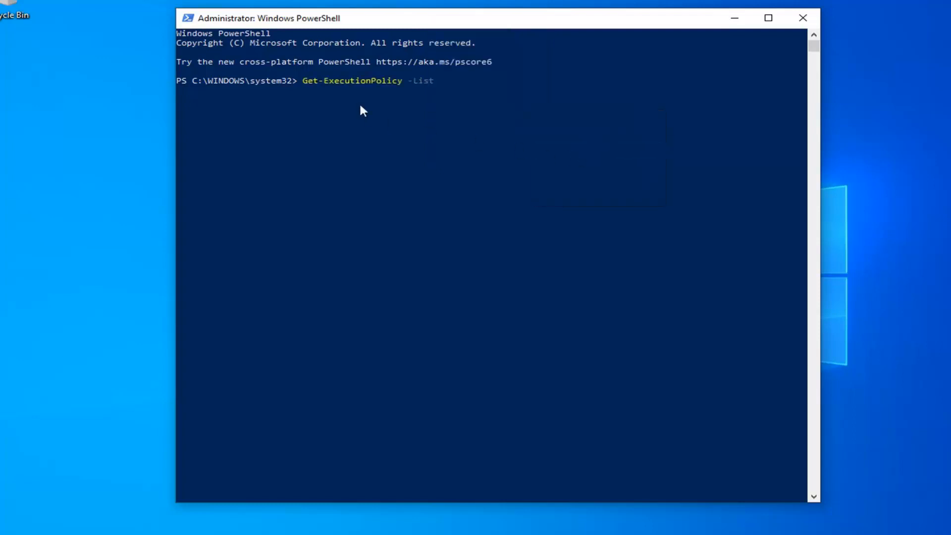
pyautogui.moveTo(342, 100)
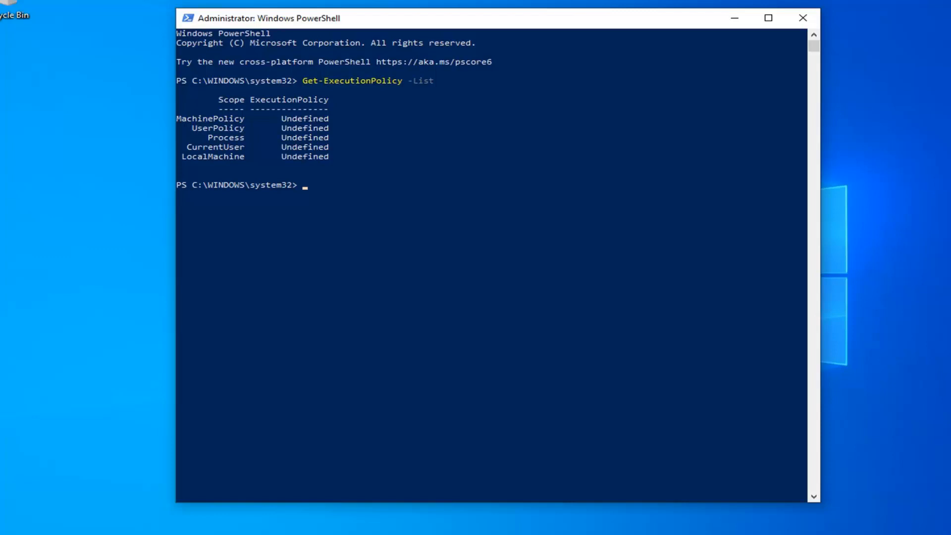
pyautogui.moveTo(316, 203)
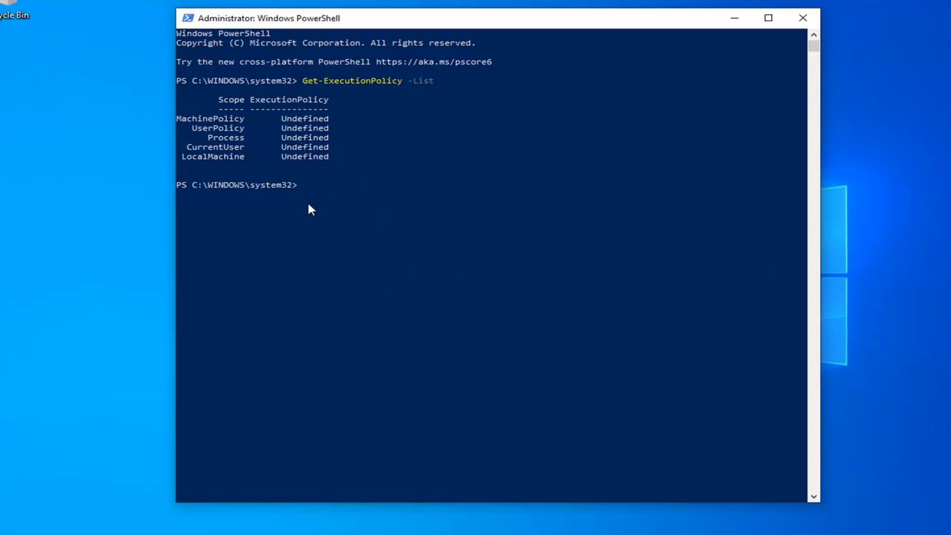
pyautogui.moveTo(301, 133)
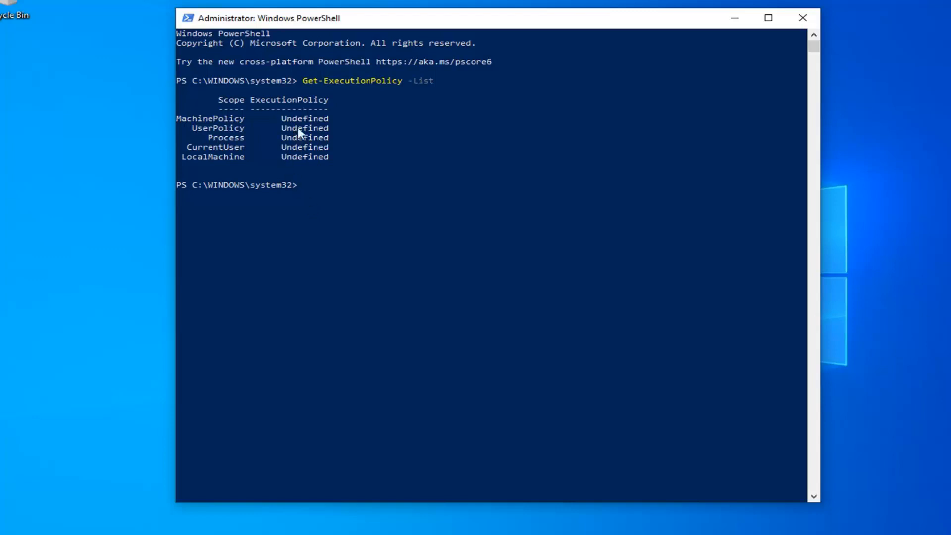
pyautogui.moveTo(305, 144)
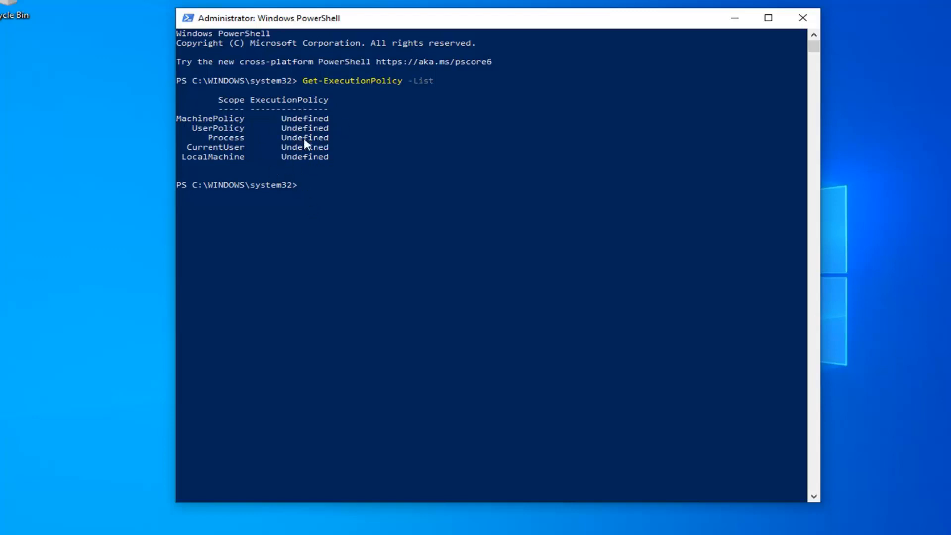
pyautogui.moveTo(351, 199)
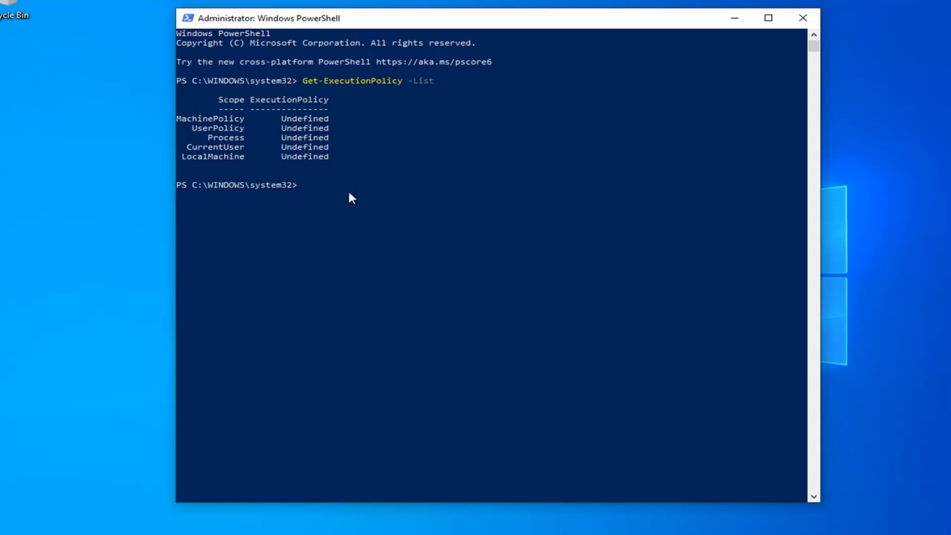
pyautogui.moveTo(466, 270)
pyautogui.write('Set-ExecutionPolicy Unrestricted')
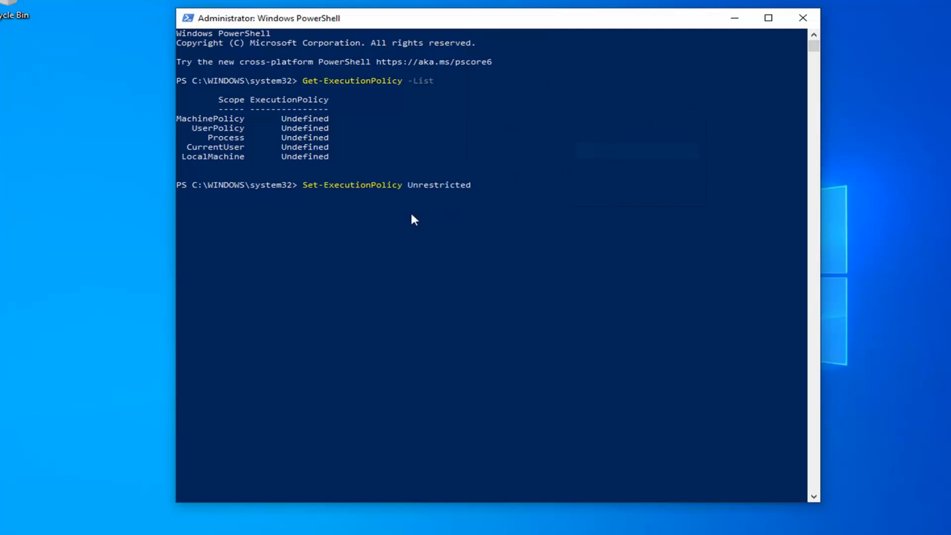
pyautogui.moveTo(396, 197)
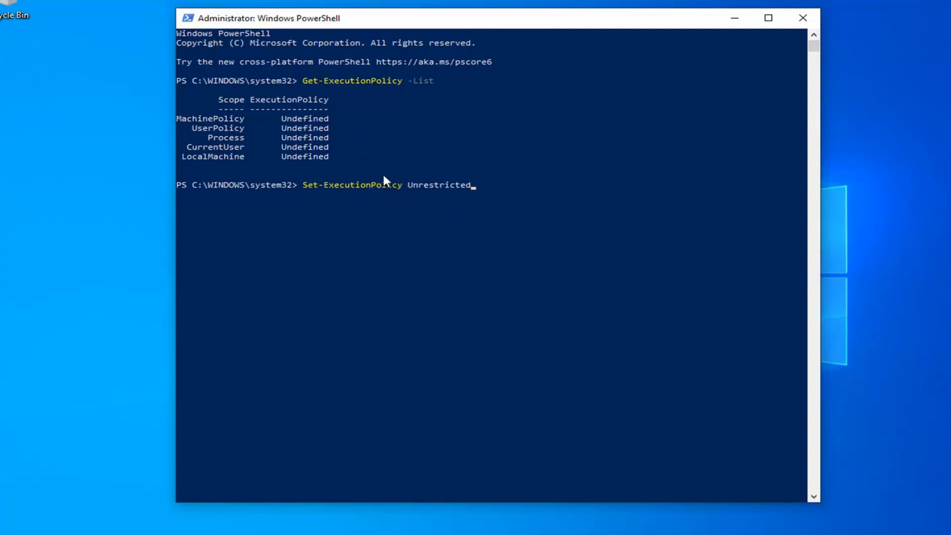
pyautogui.moveTo(381, 202)
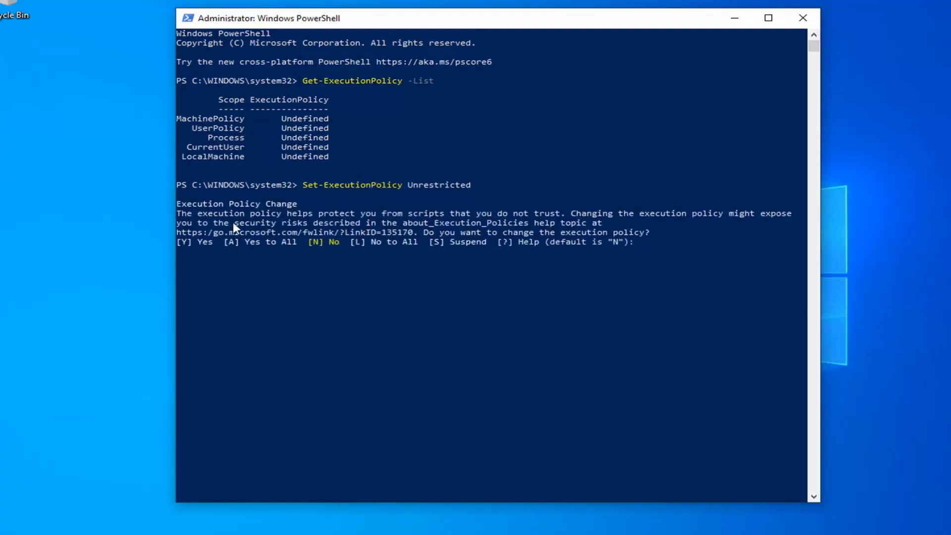
pyautogui.moveTo(284, 251)
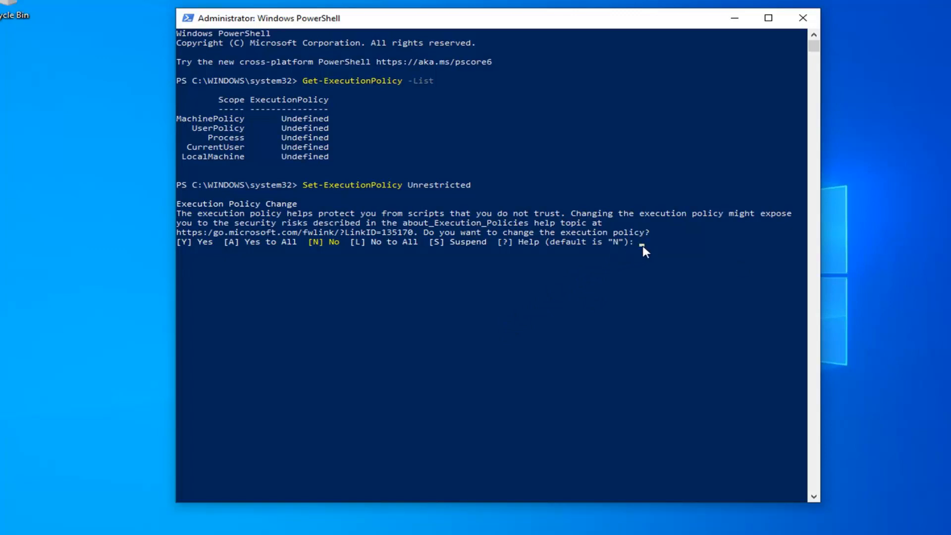
# Step: Answer 'A' (Yes to All) to the execution policy change prompt
pyautogui.write('A')
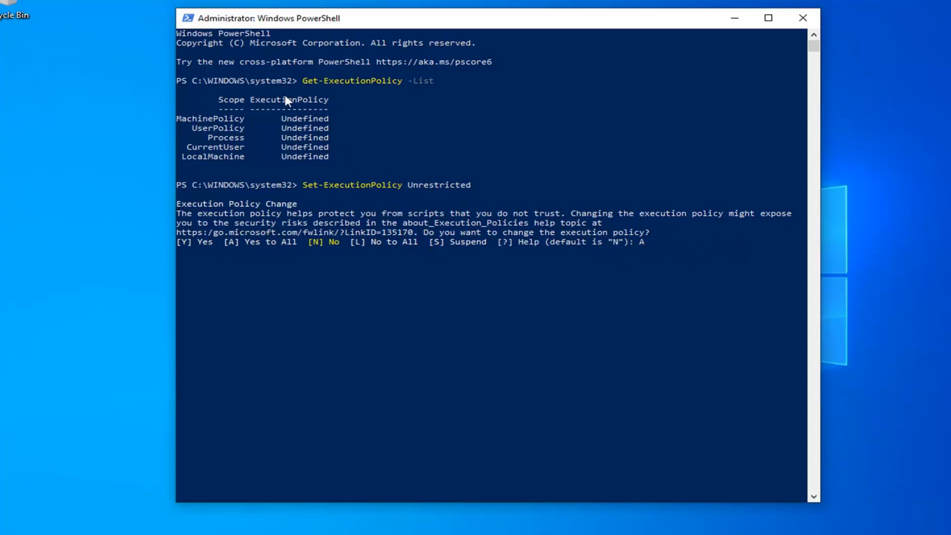
pyautogui.moveTo(285, 289)
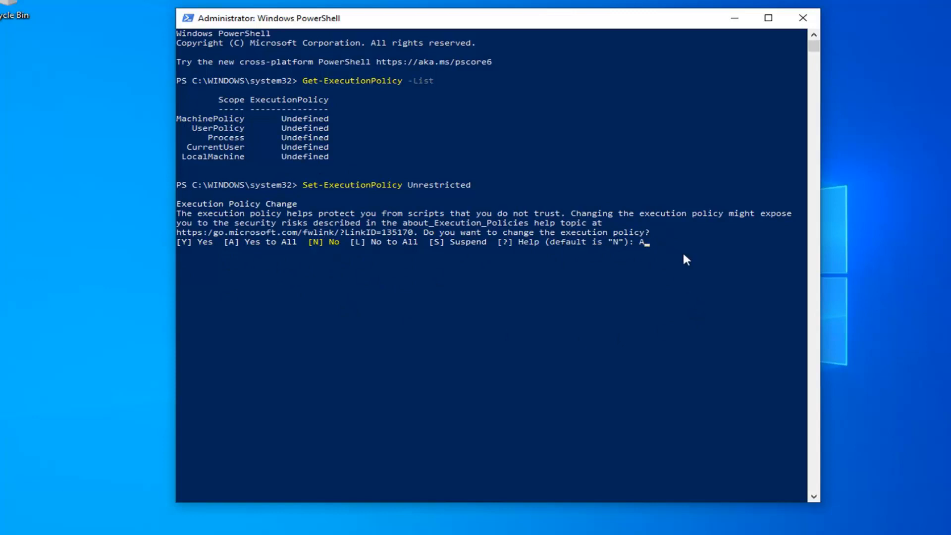
pyautogui.press('Enter')
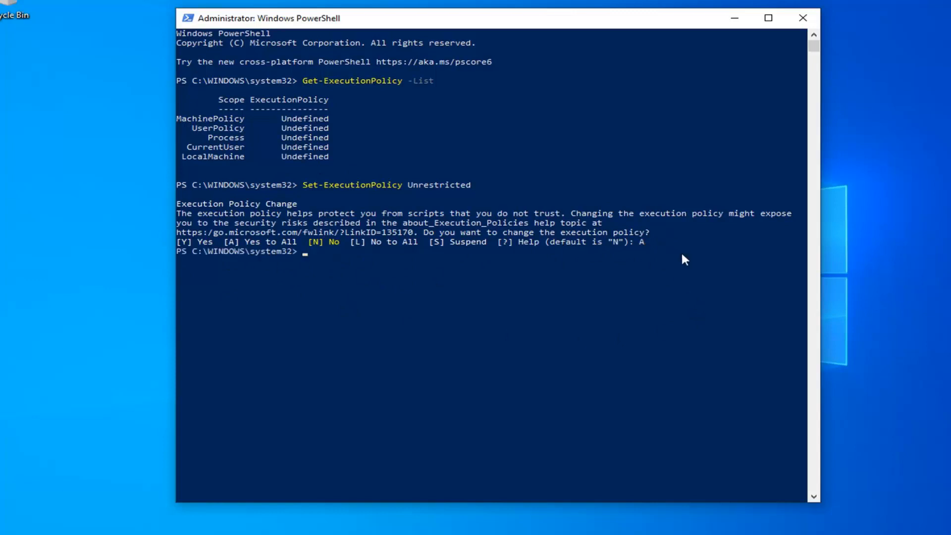
pyautogui.moveTo(651, 276)
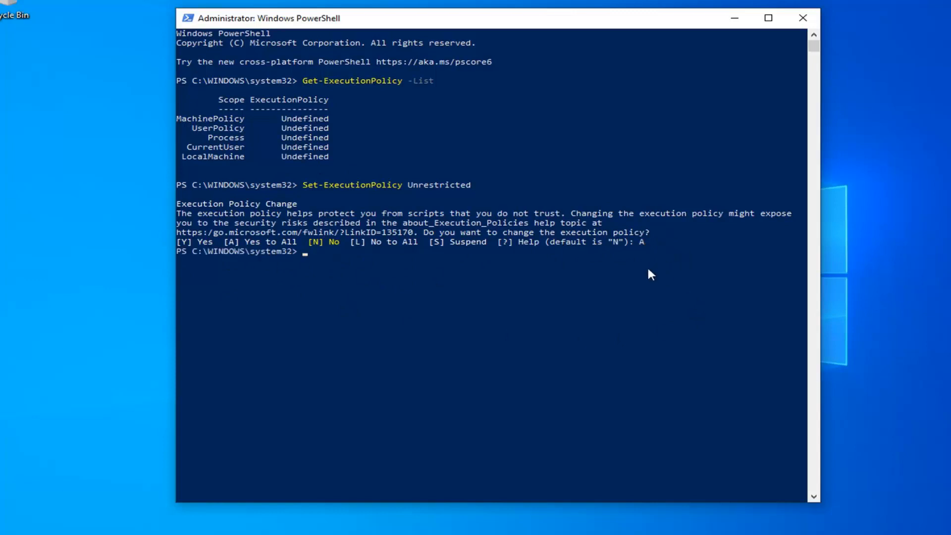
pyautogui.moveTo(413, 190)
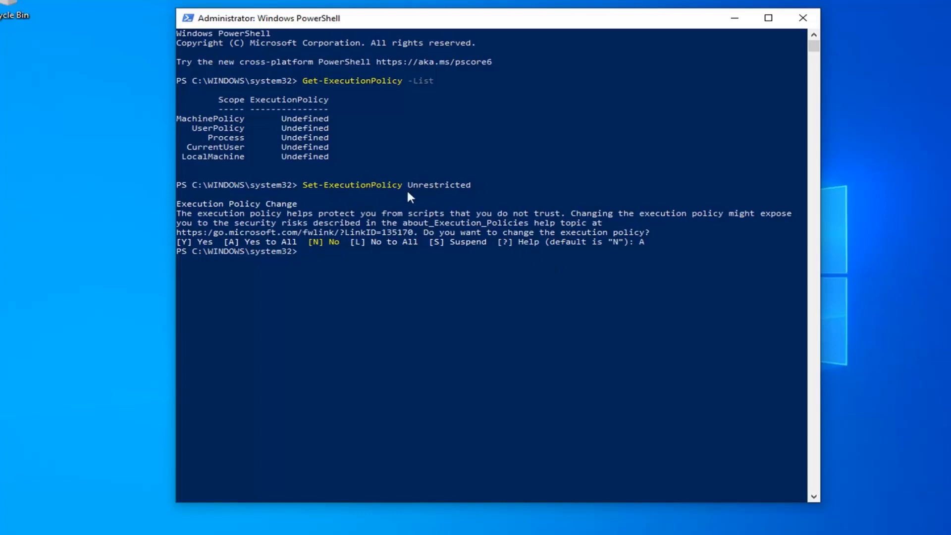
pyautogui.moveTo(420, 188)
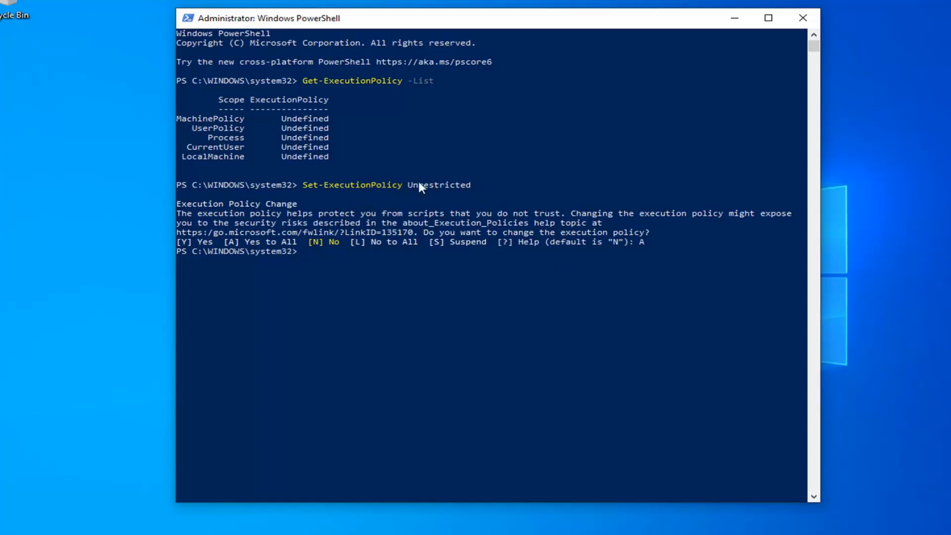
pyautogui.moveTo(308, 173)
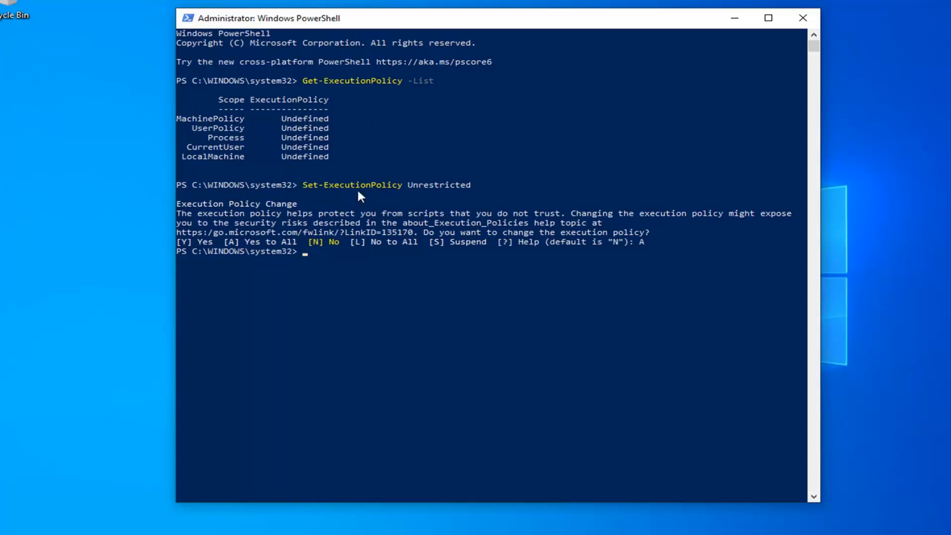
pyautogui.moveTo(312, 172)
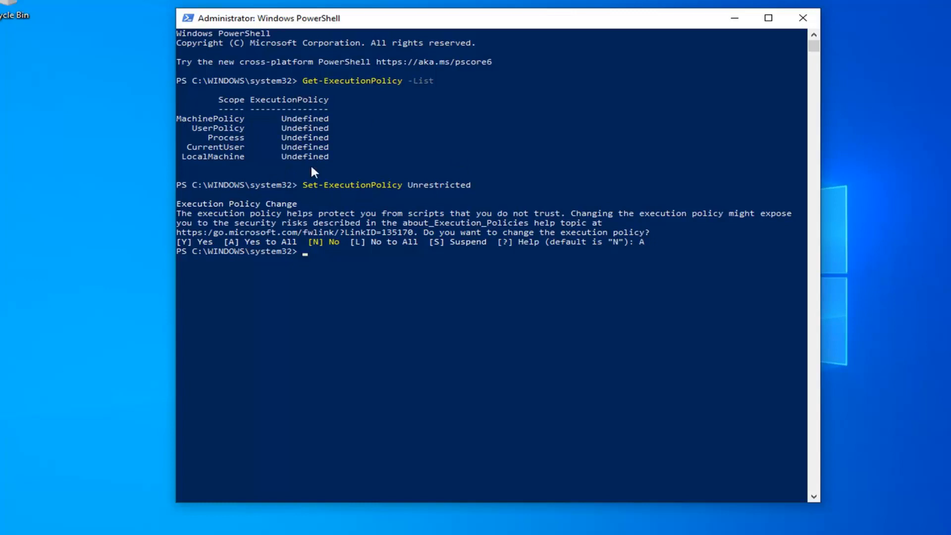
pyautogui.moveTo(373, 316)
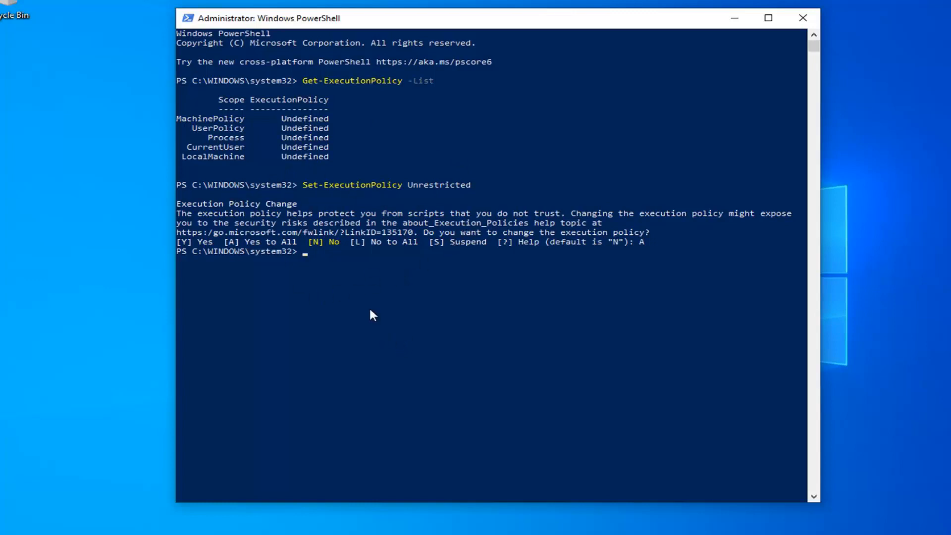
pyautogui.moveTo(412, 201)
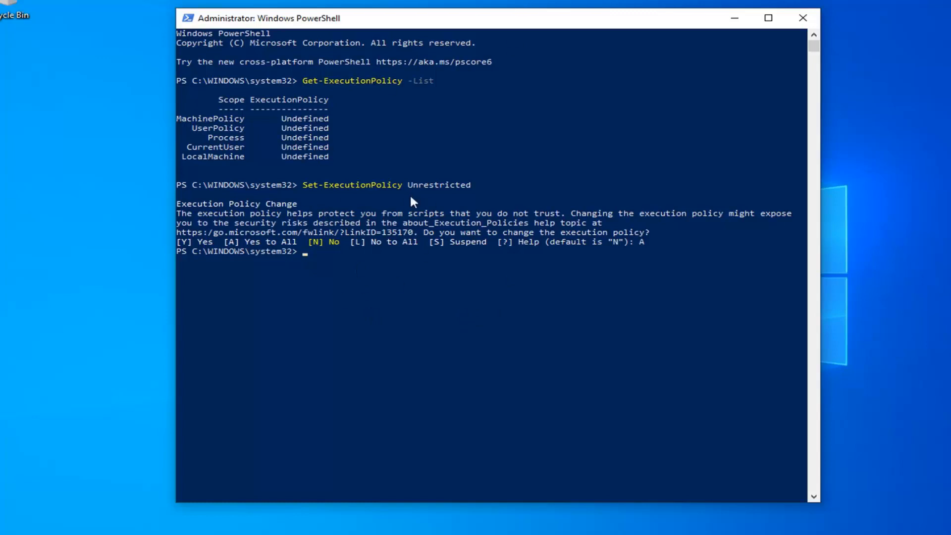
pyautogui.moveTo(444, 195)
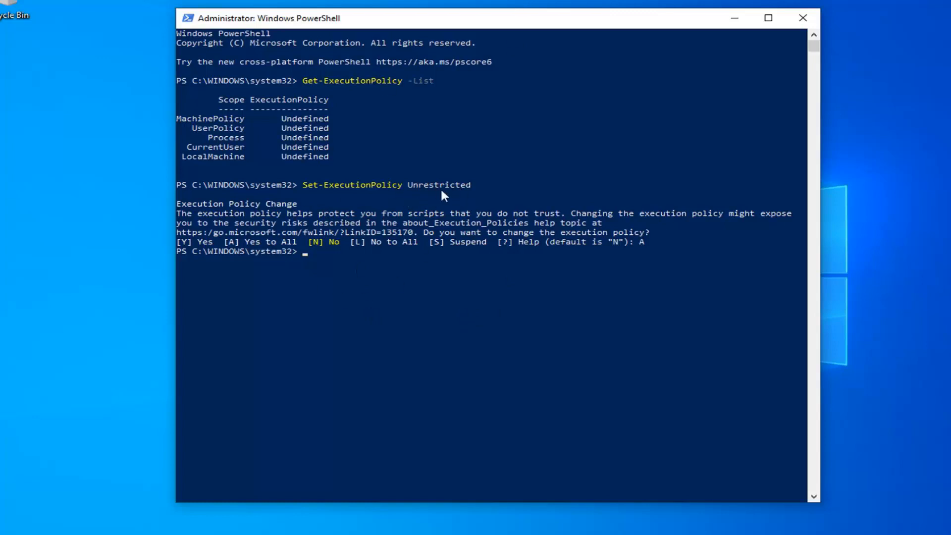
pyautogui.moveTo(328, 164)
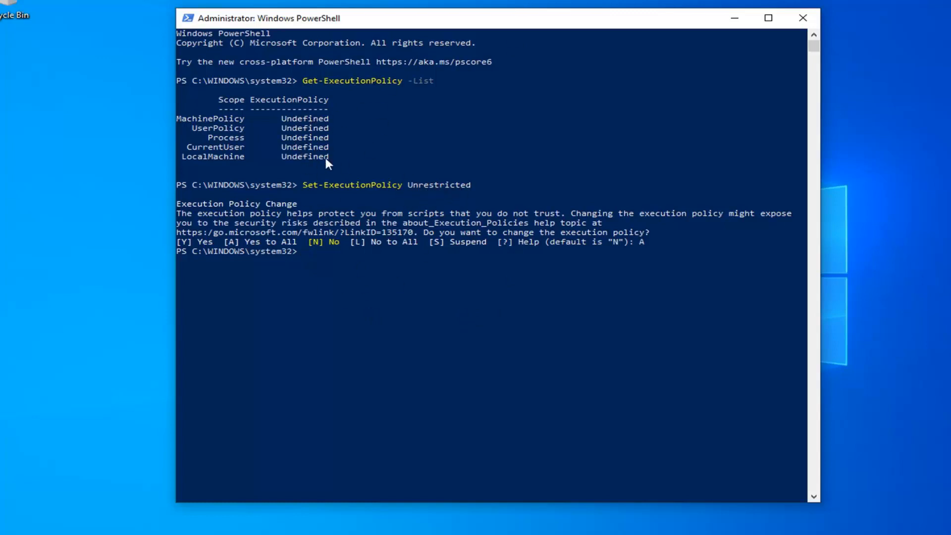
pyautogui.moveTo(281, 132)
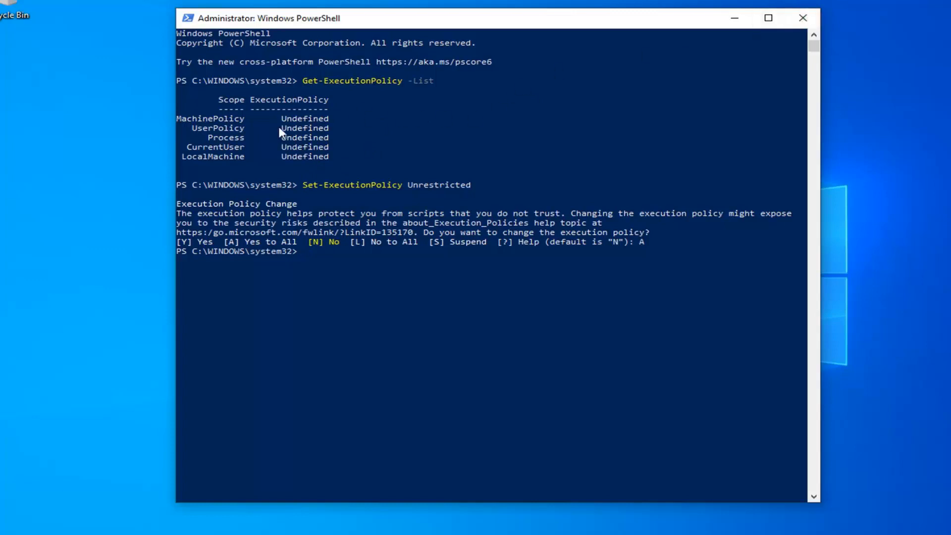
pyautogui.moveTo(306, 179)
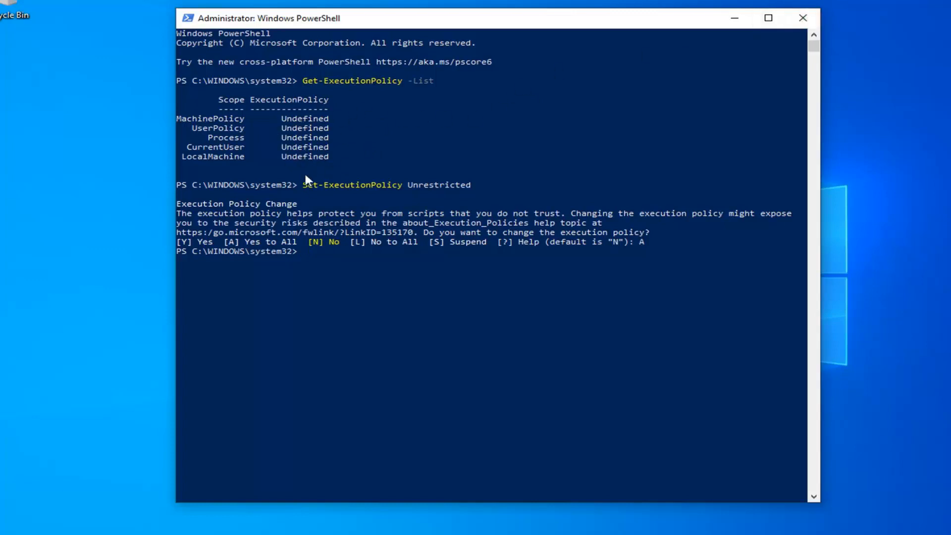
pyautogui.moveTo(675, 67)
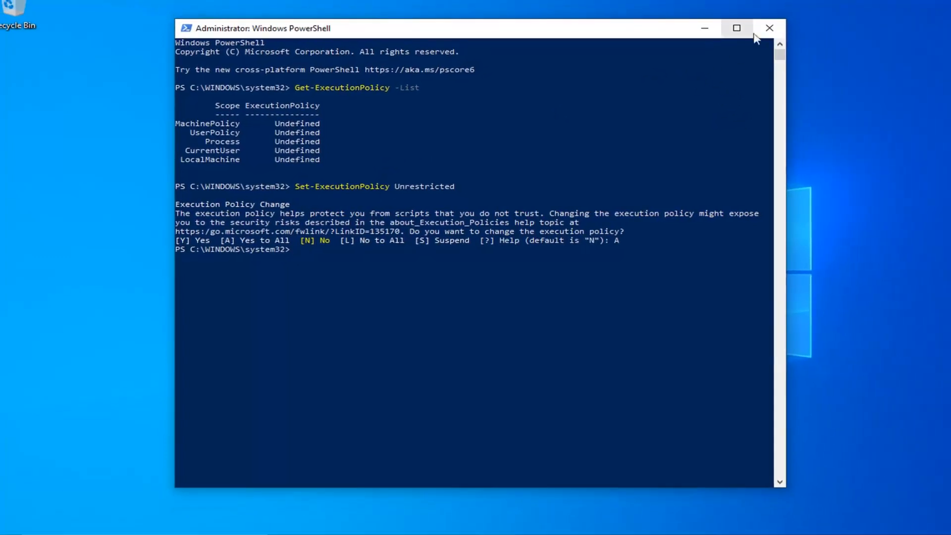
# Step: Close the administrator PowerShell window with its title-bar X button
pyautogui.click(768, 28)
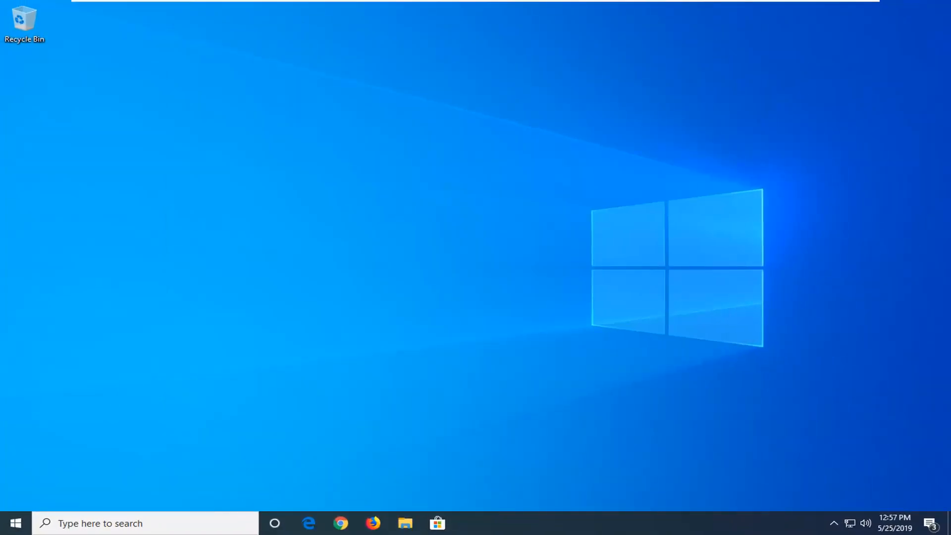